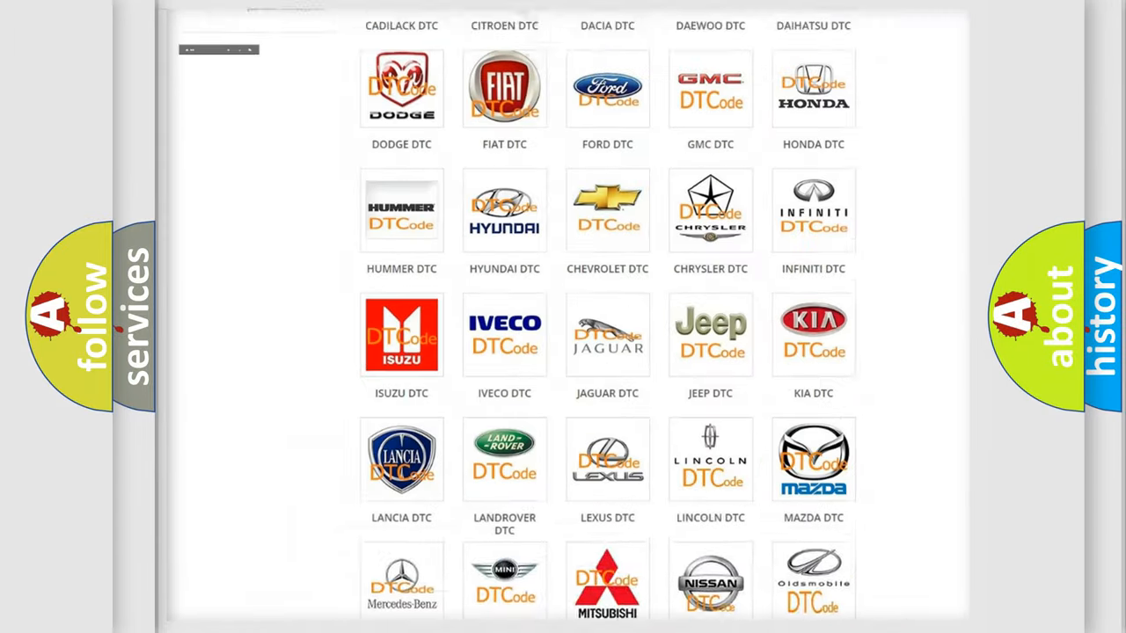
- Select the DODGE DTC logo and browse its airbag trouble code subcategories, returning to the top
{"action": "scroll", "scroll_direction": "up", "scroll_amount": 3}
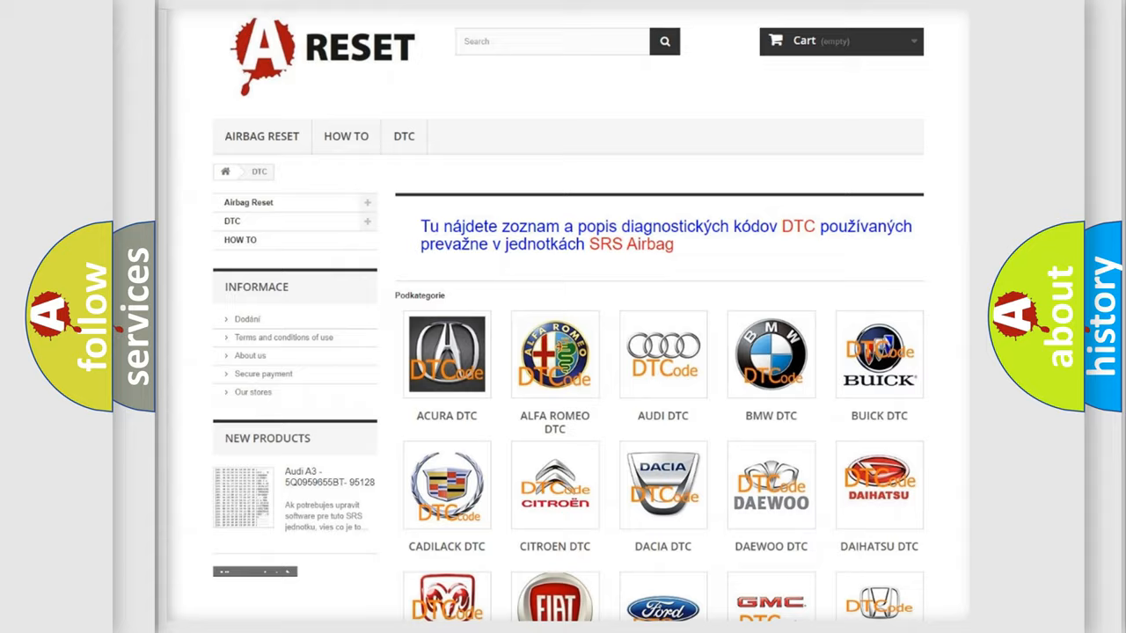
{"action": "scroll", "scroll_direction": "down", "scroll_amount": 3}
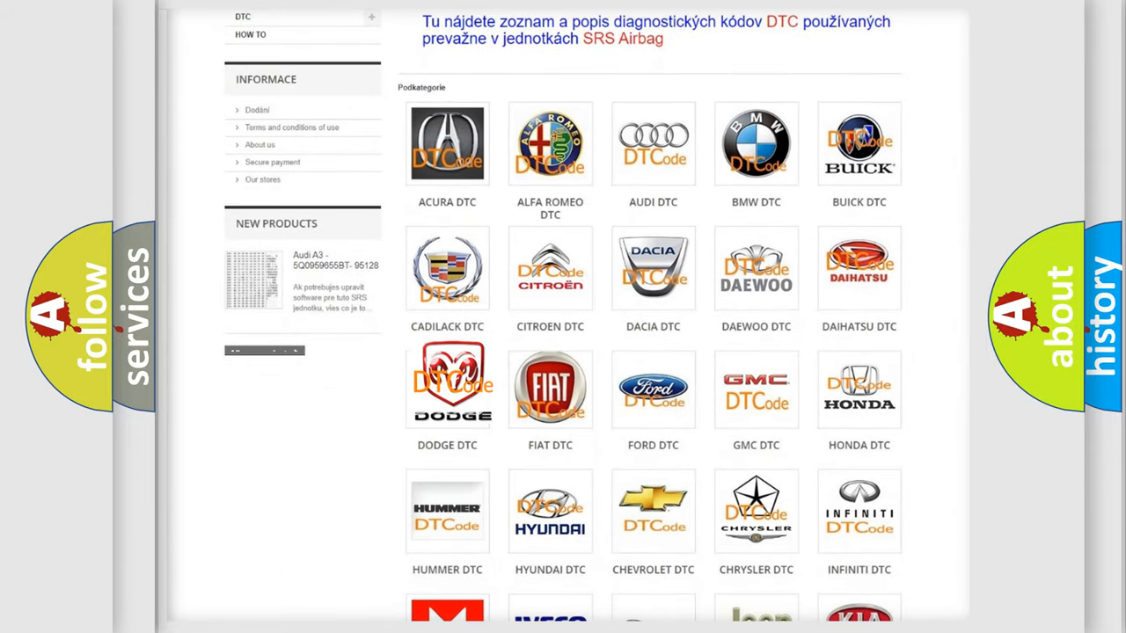
{"action": "left_click", "coordinate": [447, 387]}
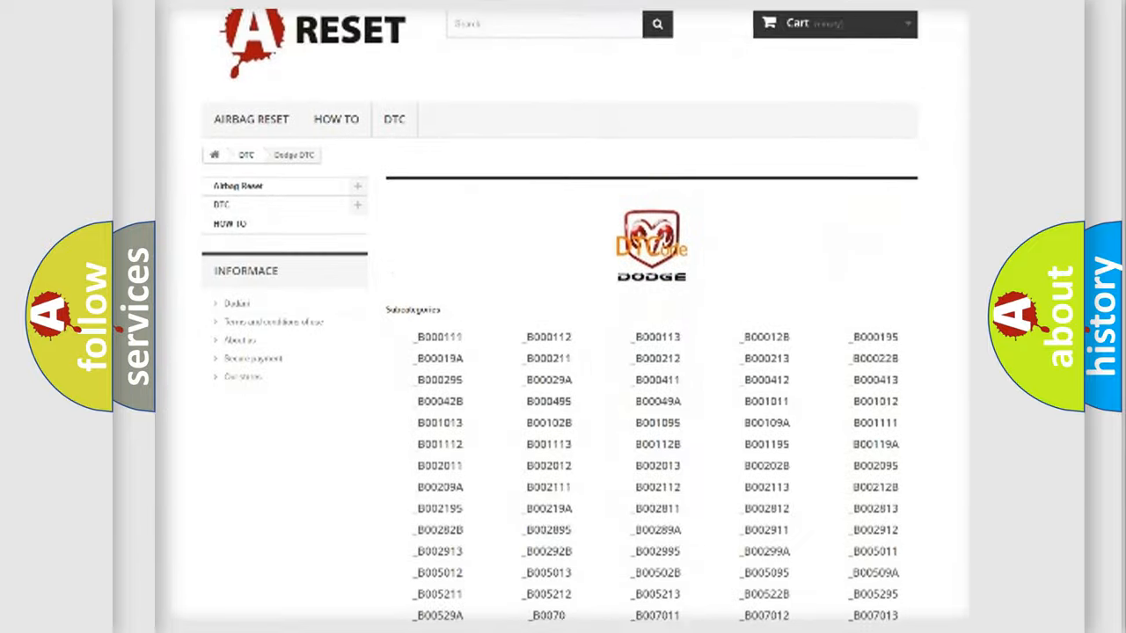
{"action": "scroll", "scroll_direction": "down", "scroll_amount": 3}
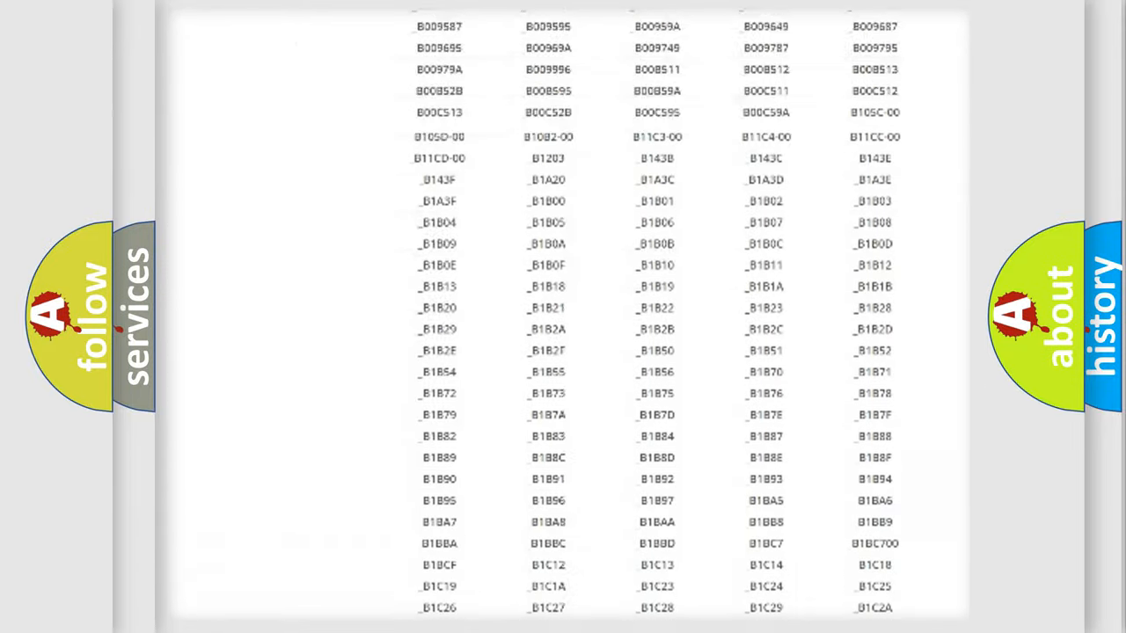
{"action": "scroll", "scroll_direction": "up", "scroll_amount": 3}
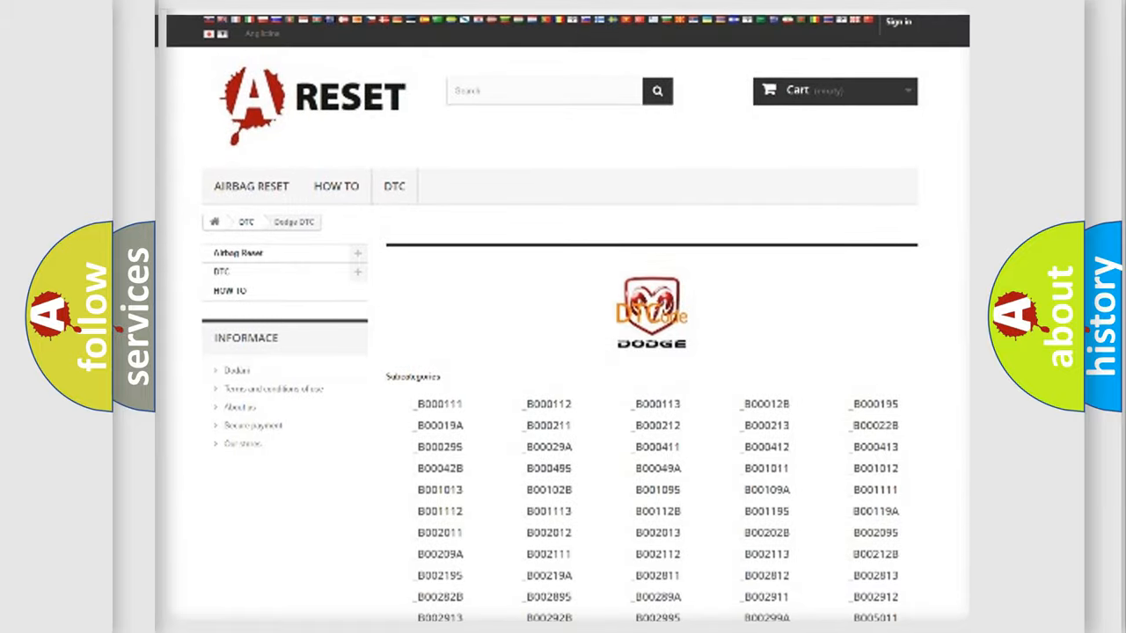